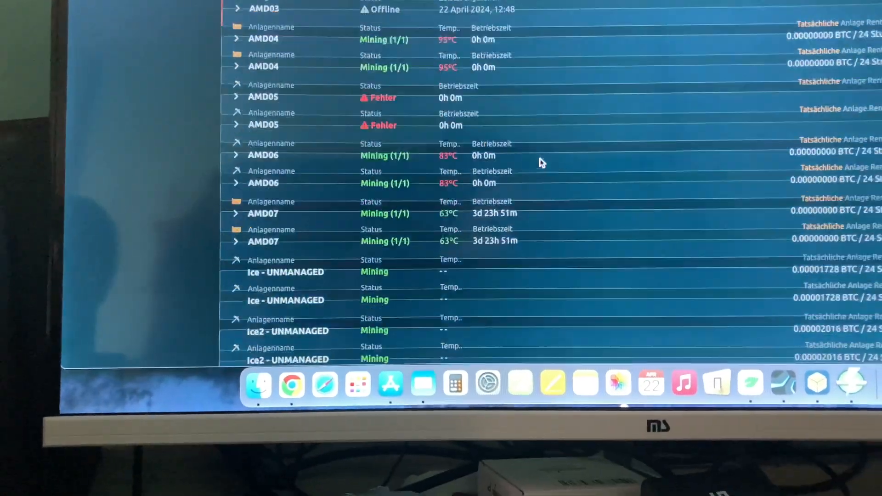
Scroll the rig list to look over the failing rigs and reach AMD04.
{"action": "scroll", "scroll_direction": "down", "scroll_amount": 3}
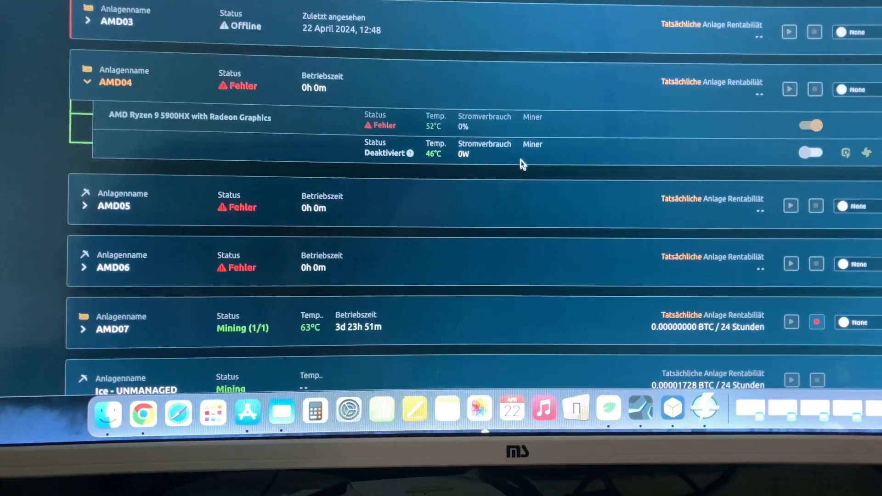
{"action": "mouse_move", "coordinate": [812, 128]}
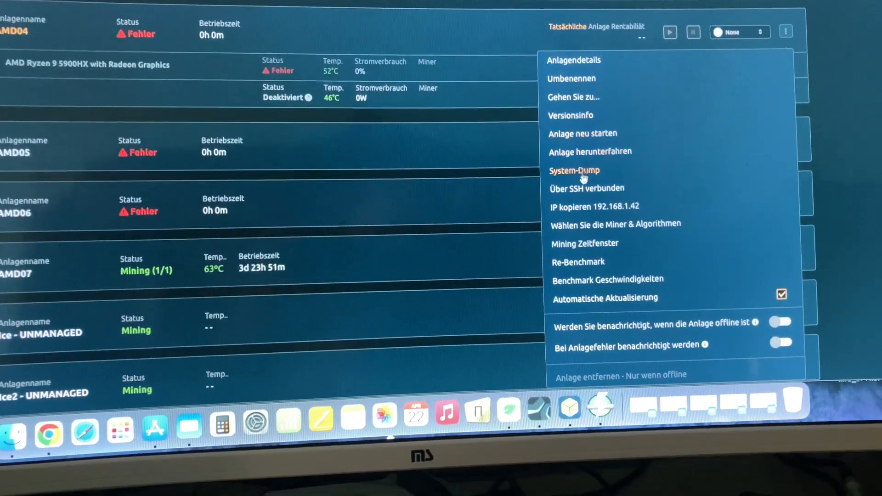
Review the enabled miners and algorithms for AMD04, then check AMD05, which lists no miners.
{"action": "left_click", "coordinate": [616, 223]}
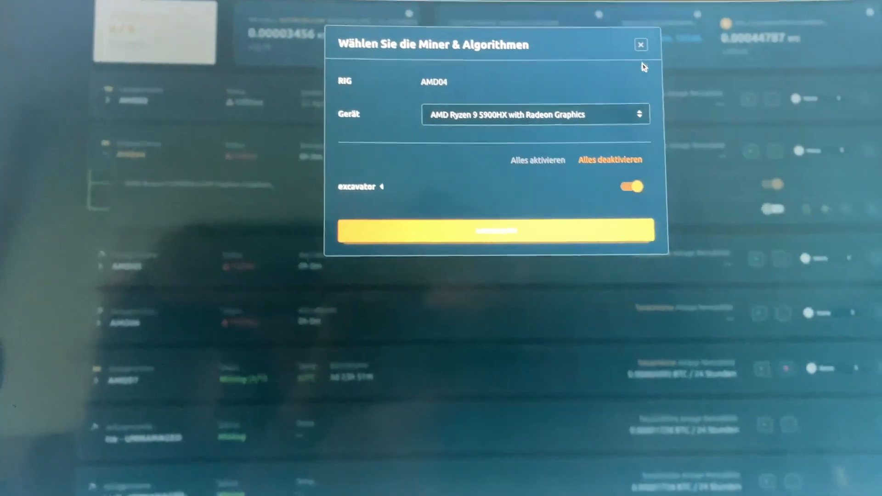
{"action": "left_click", "coordinate": [640, 44]}
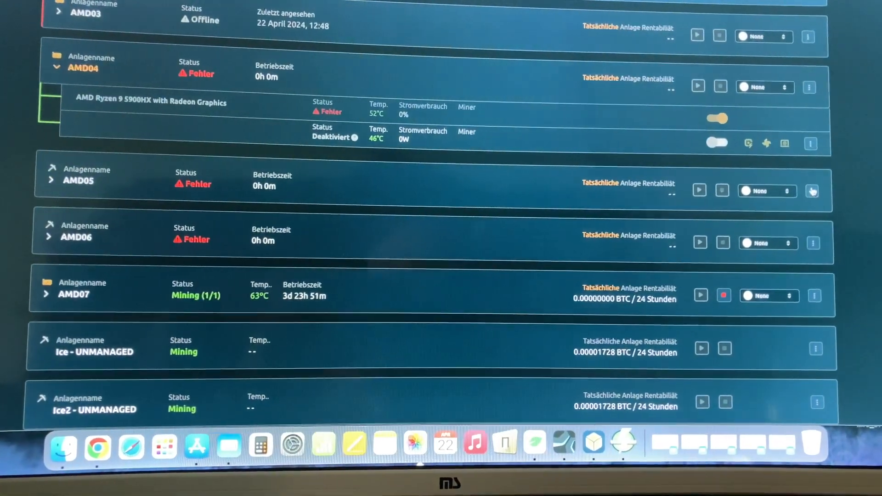
{"action": "left_click", "coordinate": [811, 191]}
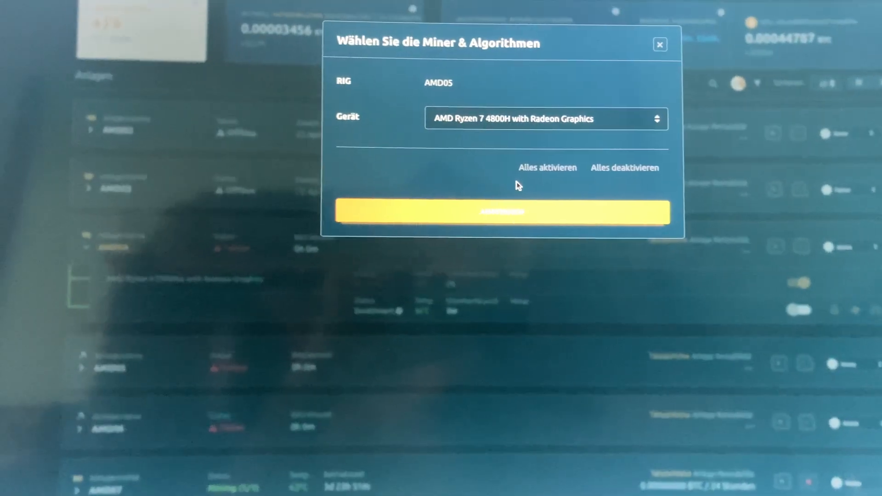
{"action": "left_click", "coordinate": [660, 43]}
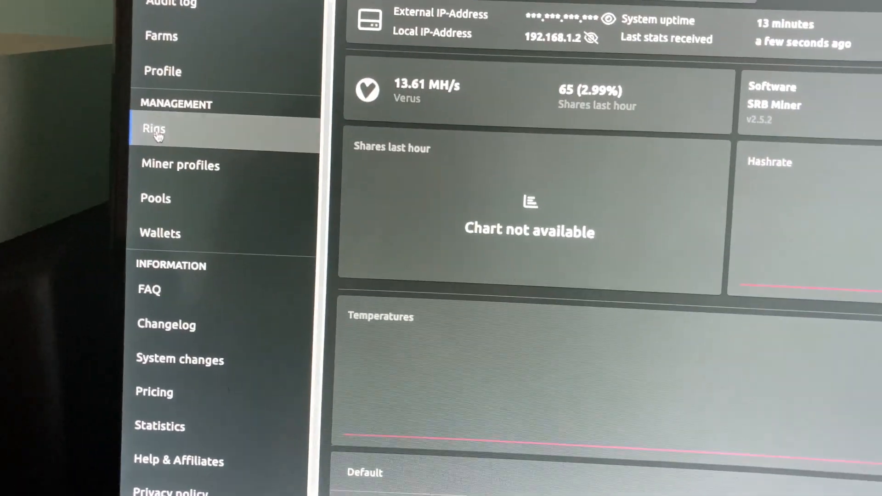
{"action": "left_click", "coordinate": [156, 129]}
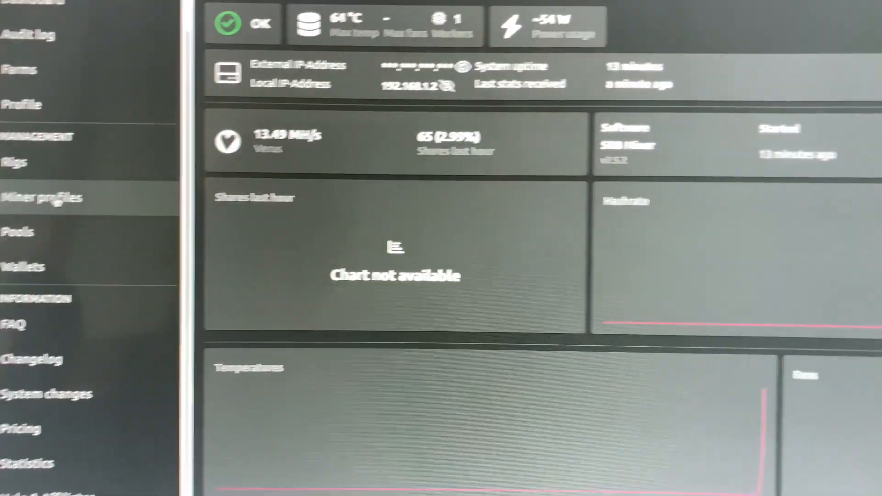
{"action": "scroll", "scroll_direction": "down", "scroll_amount": 3}
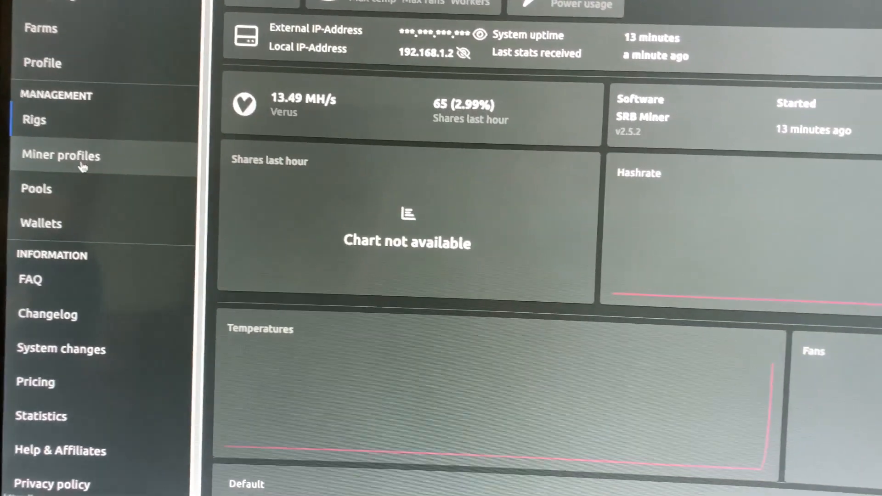